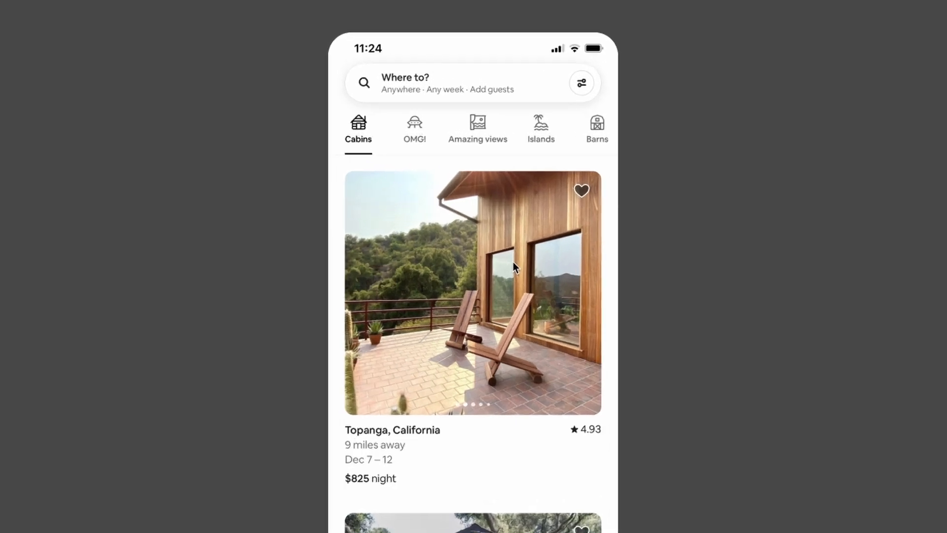
mouse_move(471, 271)
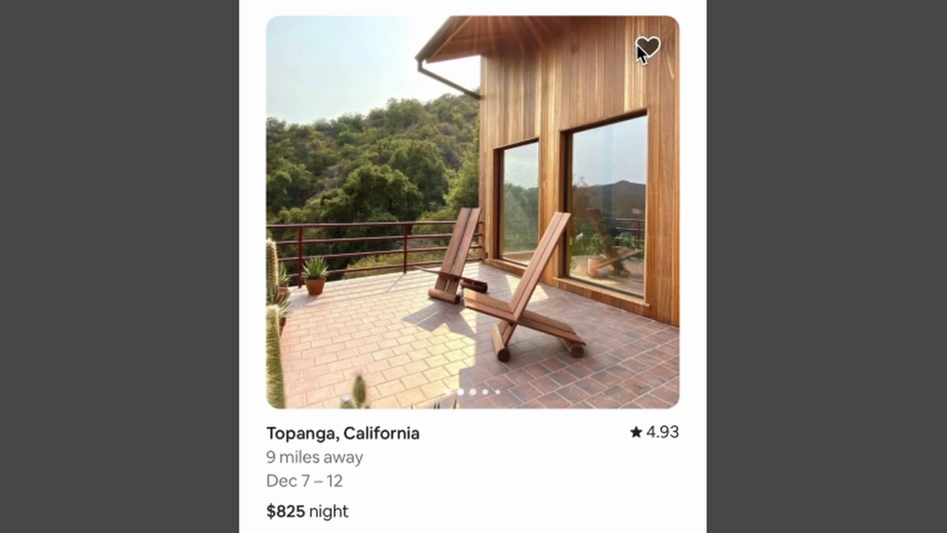
mouse_move(516, 226)
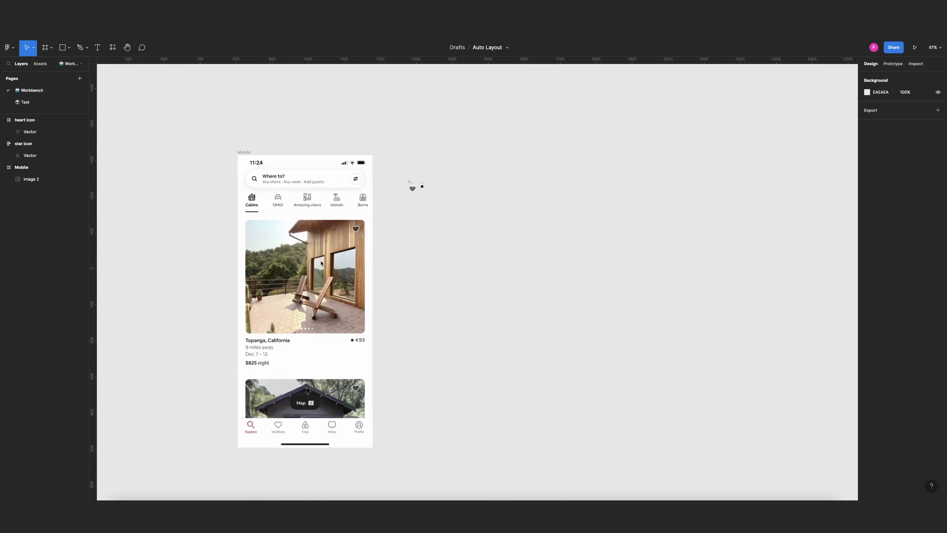
mouse_move(382, 228)
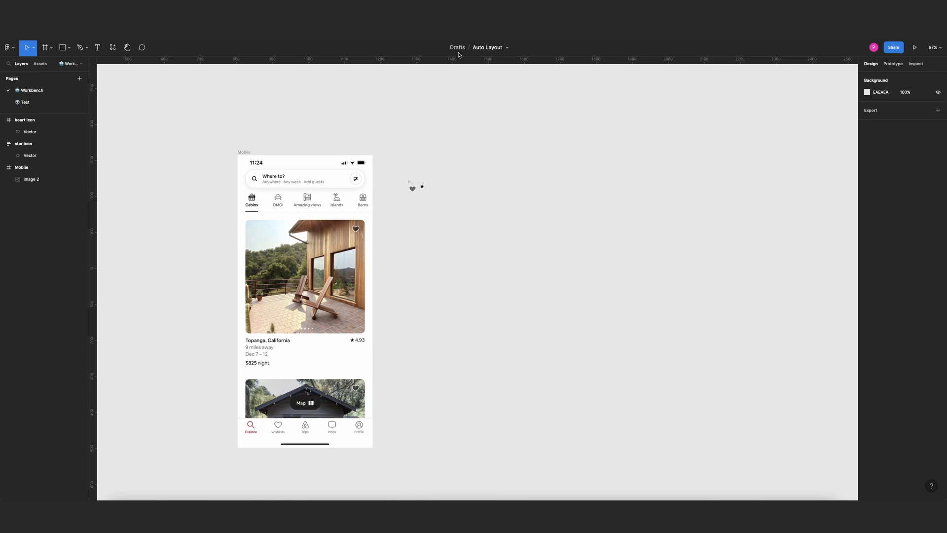
mouse_move(431, 86)
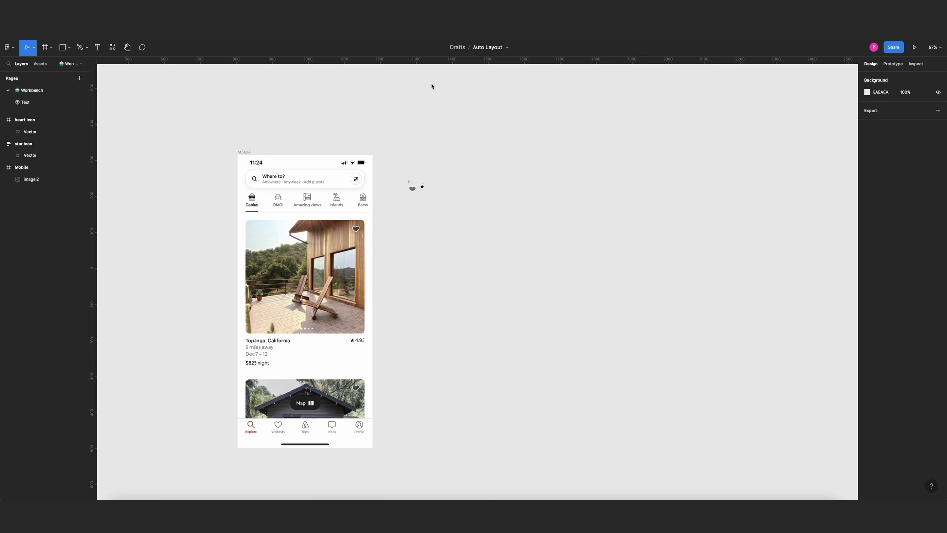
mouse_move(321, 254)
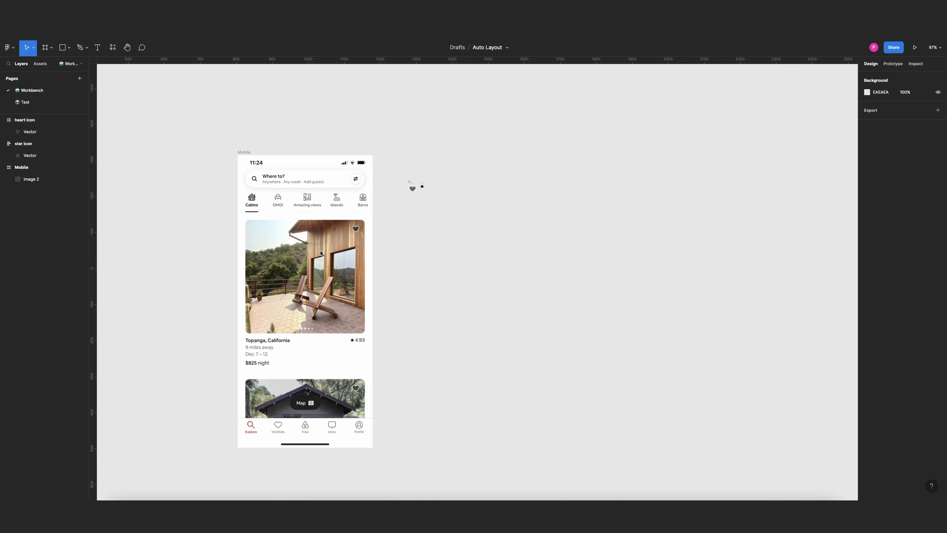
mouse_move(463, 255)
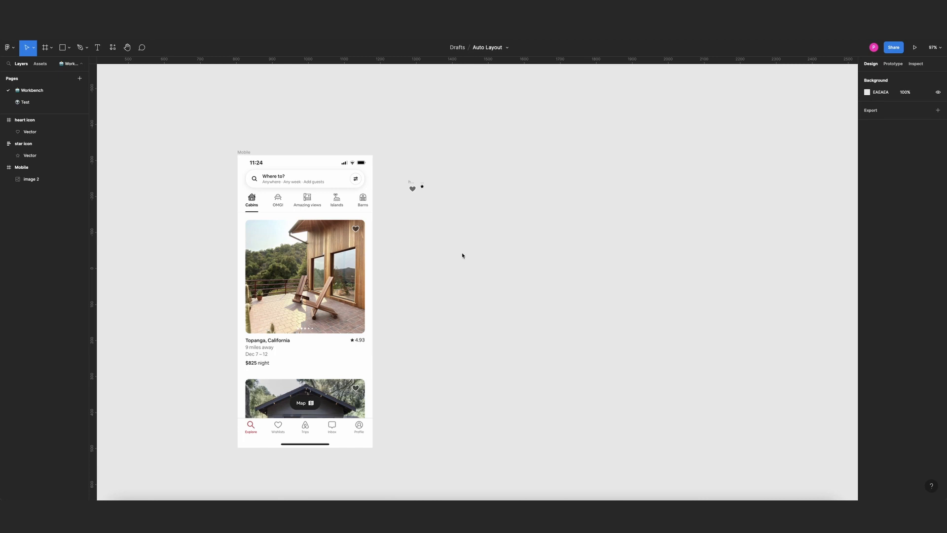
Show rulers and place horizontal guides at the photo's top and bottom edges
key("shift+r")
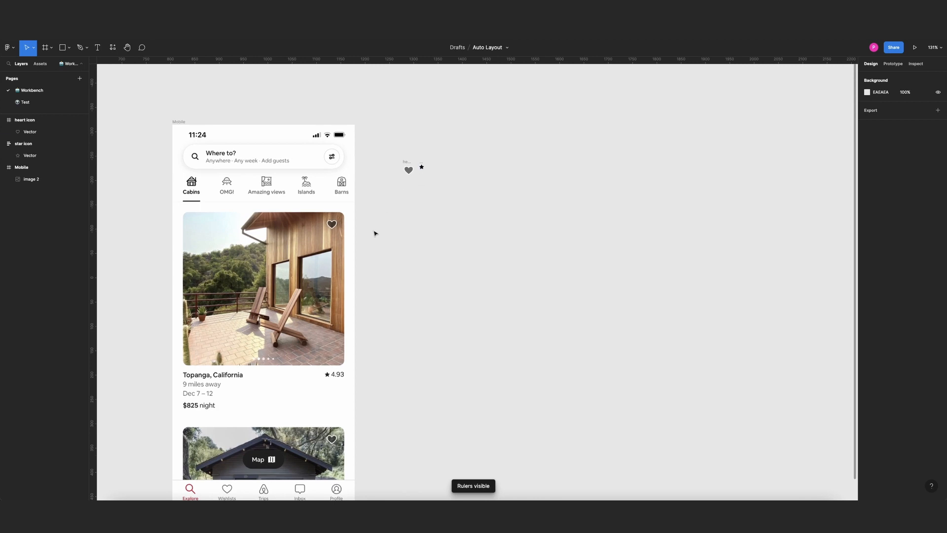
left_click(421, 167)
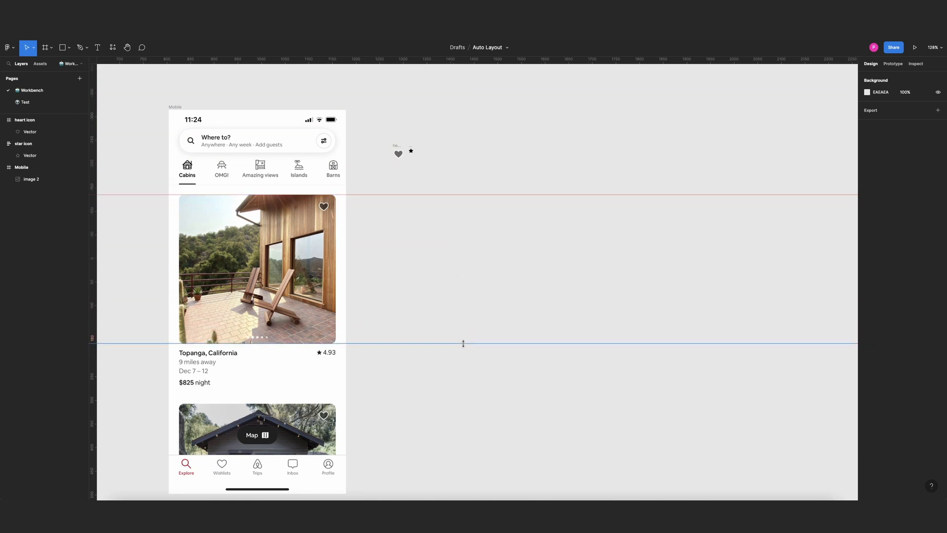
Draw a blank frame between the guides and add the 'Topanga' location label
left_click(46, 48)
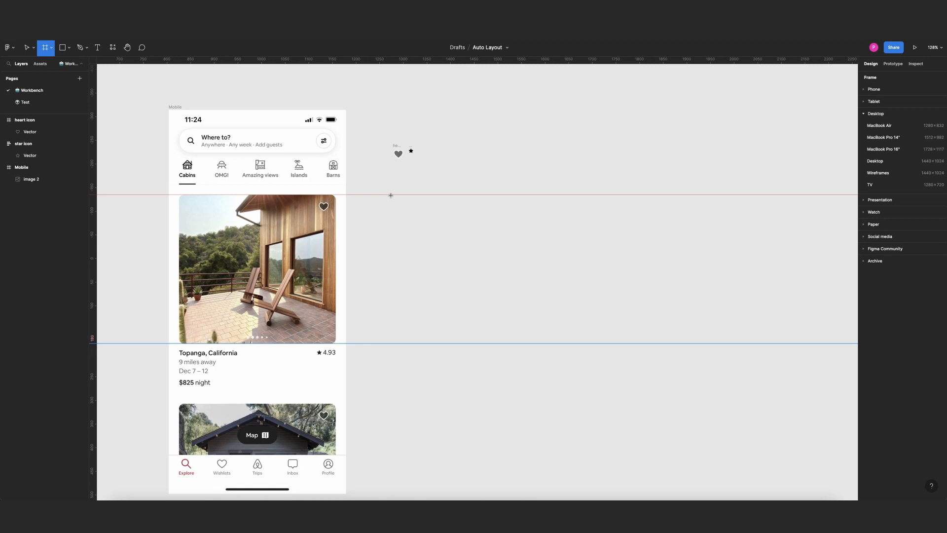
left_click_drag(393, 194, 540, 344)
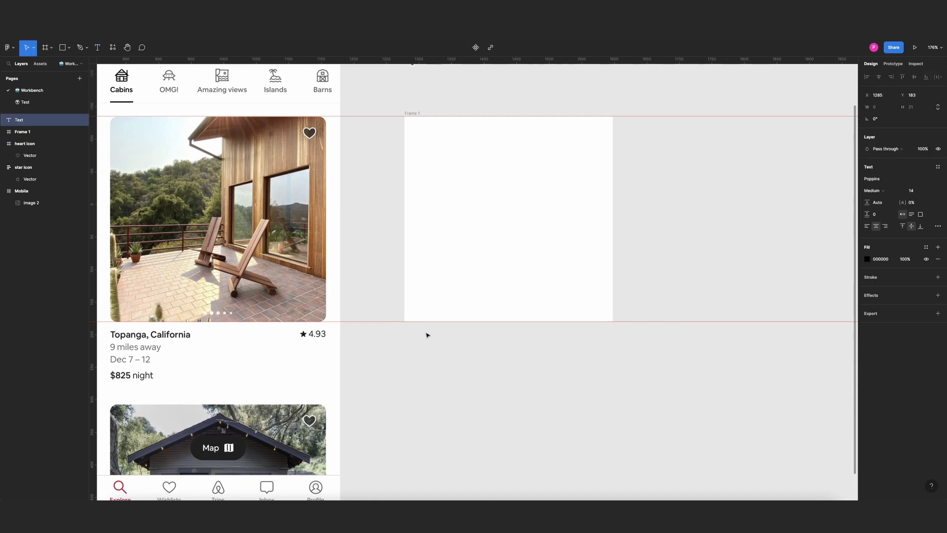
type("Topanga, California")
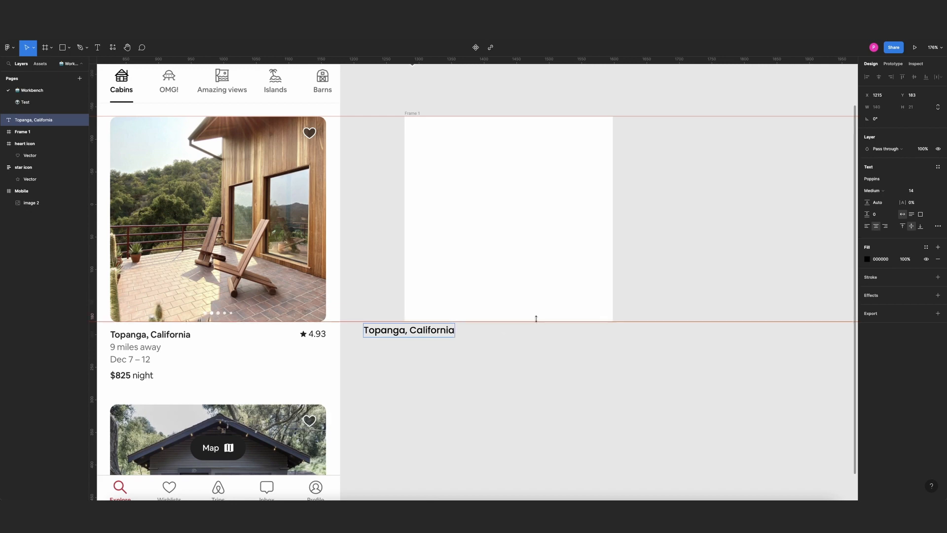
left_click(409, 330)
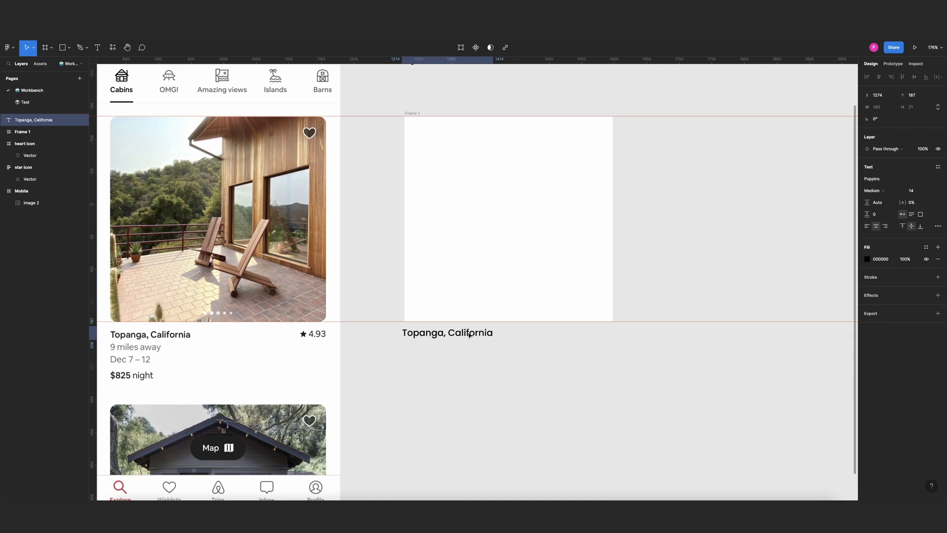
Add the '9 miles' distance, 'Dec' dates, price and 'night' text labels
left_click(447, 332)
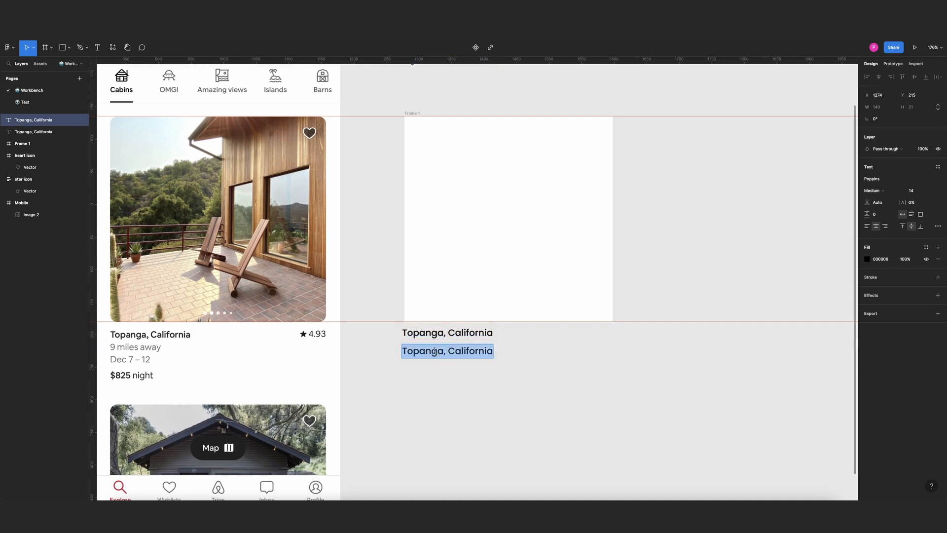
type("9 mles away")
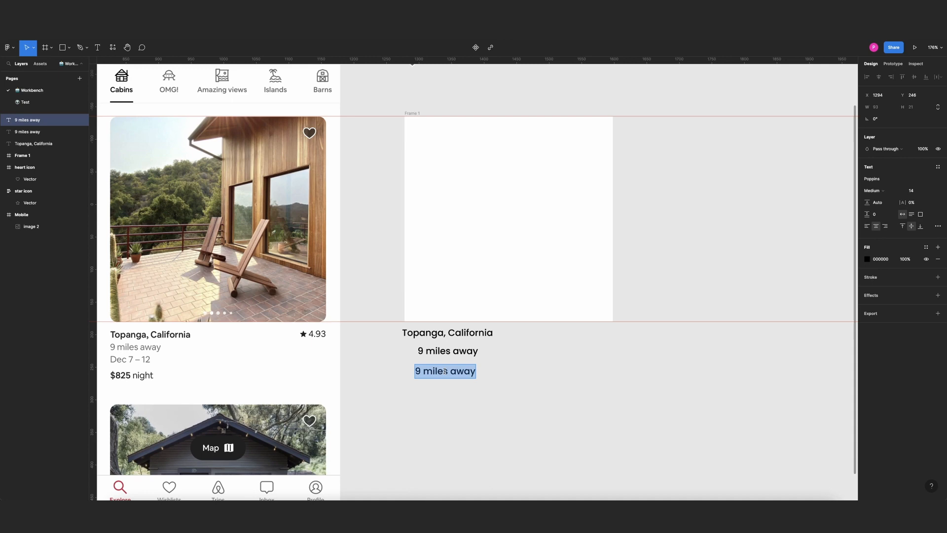
type("D")
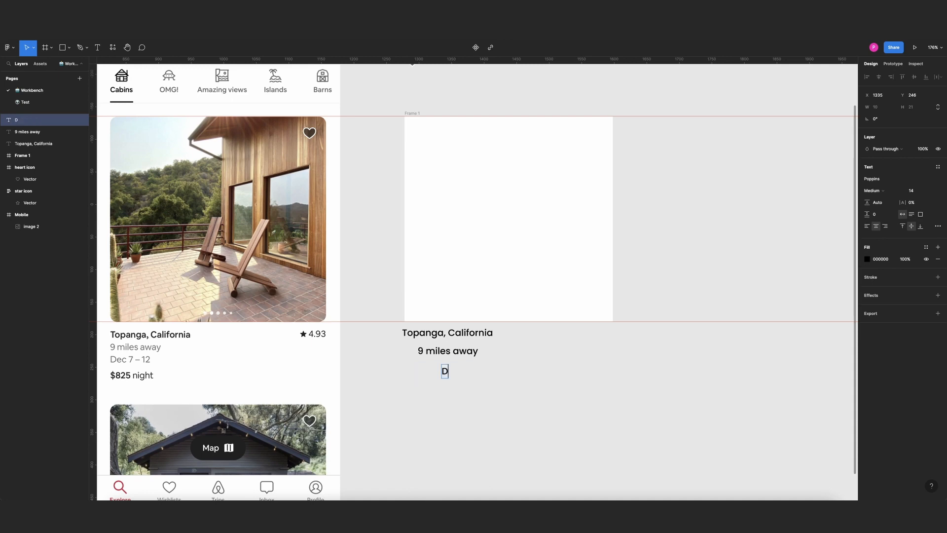
type("ec 7 - 12")
type("$825")
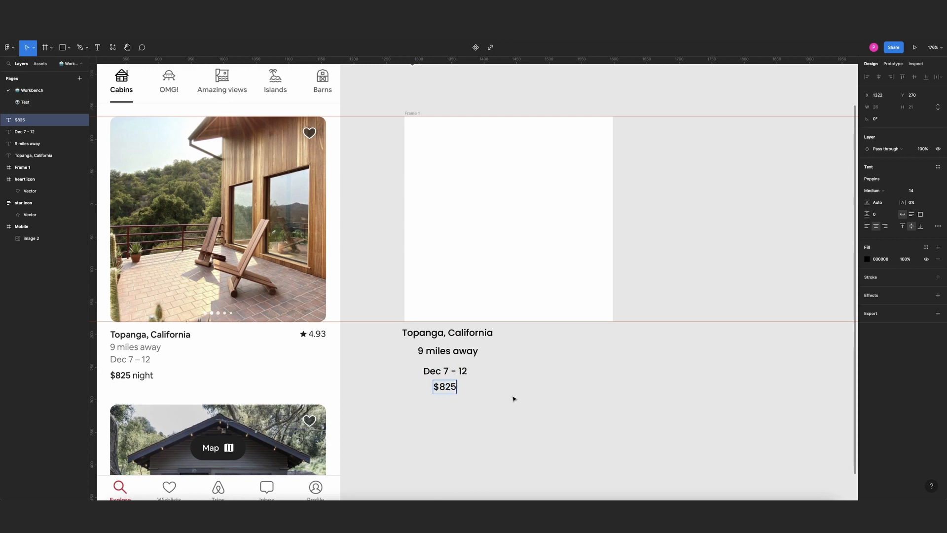
left_click_drag(444, 387, 478, 387)
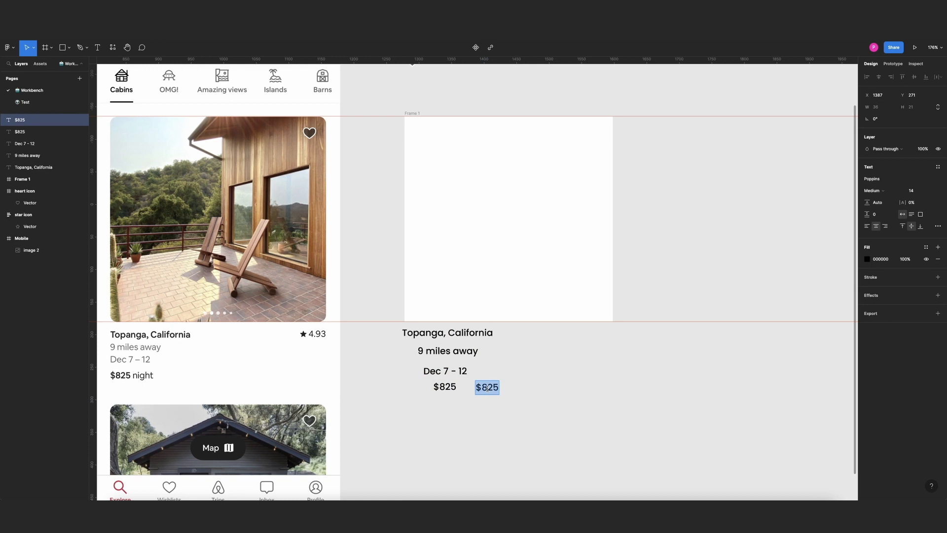
type("night")
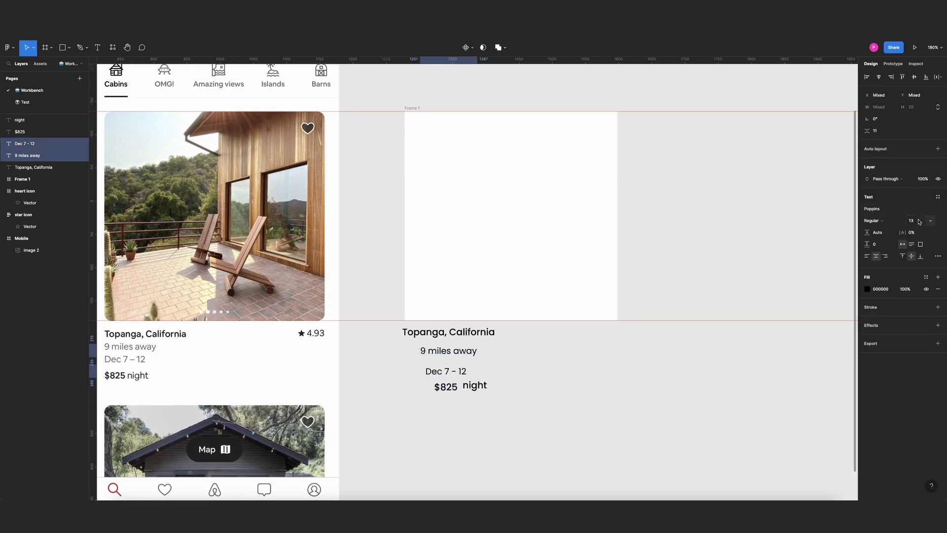
Type a '4.93' rating text layer beside the listing title
left_click(867, 288)
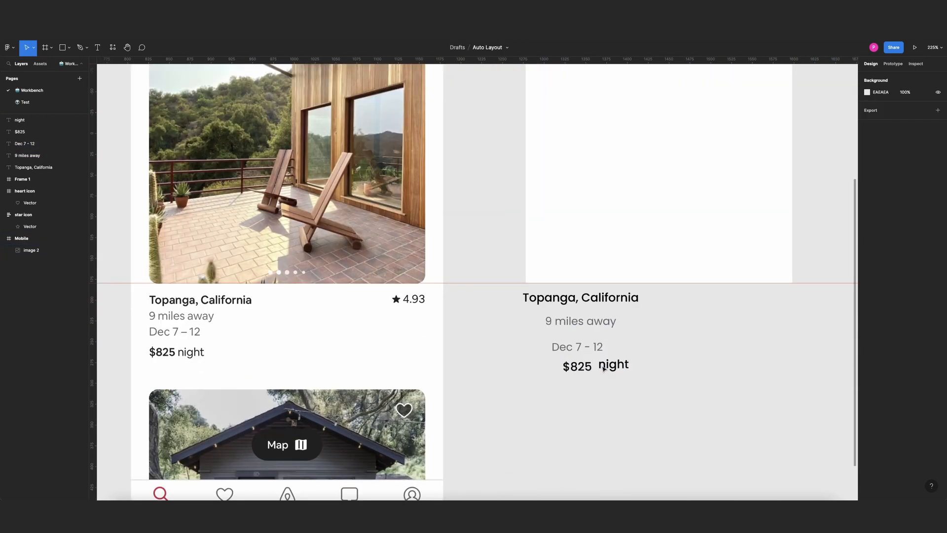
mouse_move(584, 344)
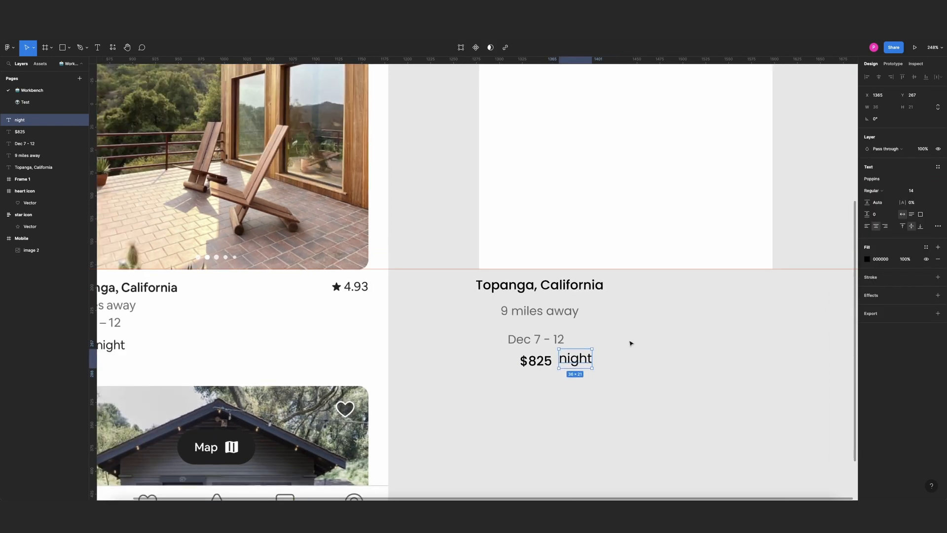
left_click(535, 361)
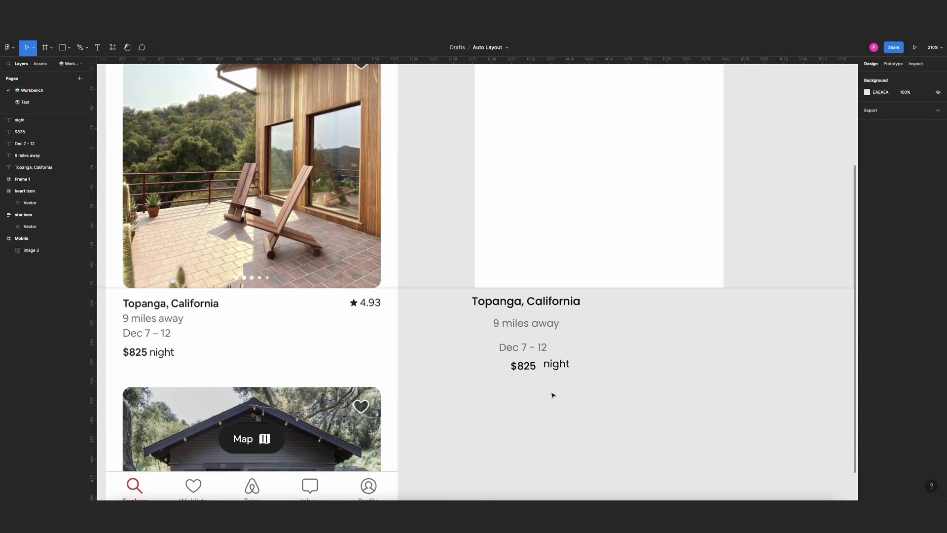
left_click(555, 364)
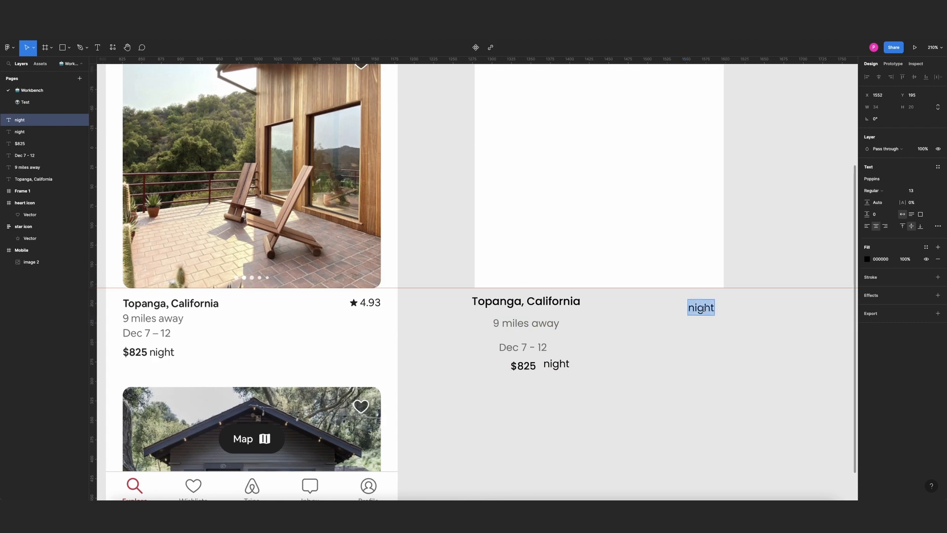
type("4.93")
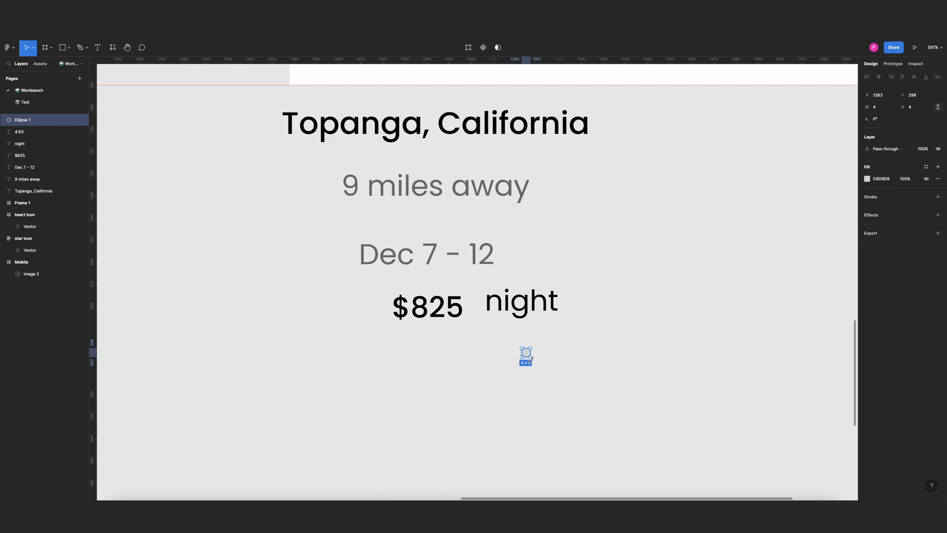
Draw a 5×5 grey circle under the price and duplicate it into five dots
left_click_drag(530, 351, 534, 354)
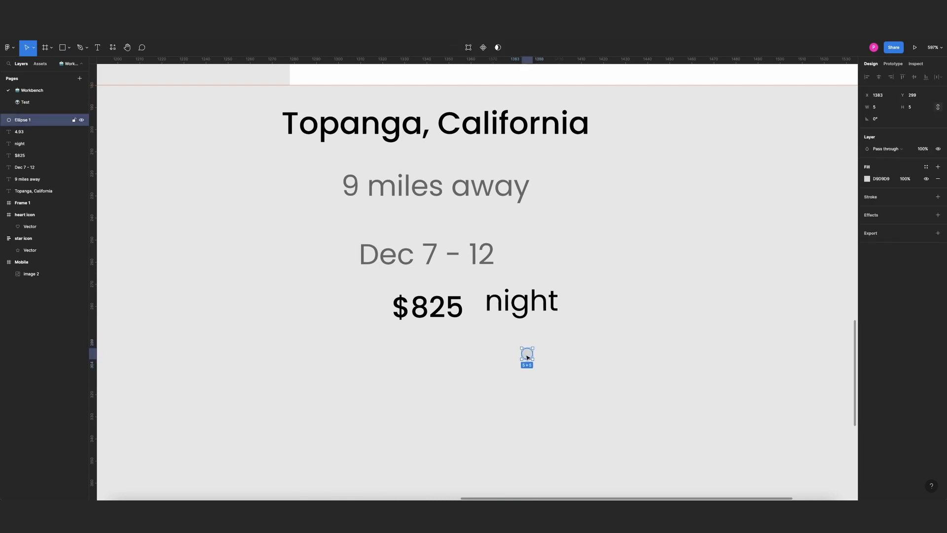
left_click_drag(527, 354, 553, 355)
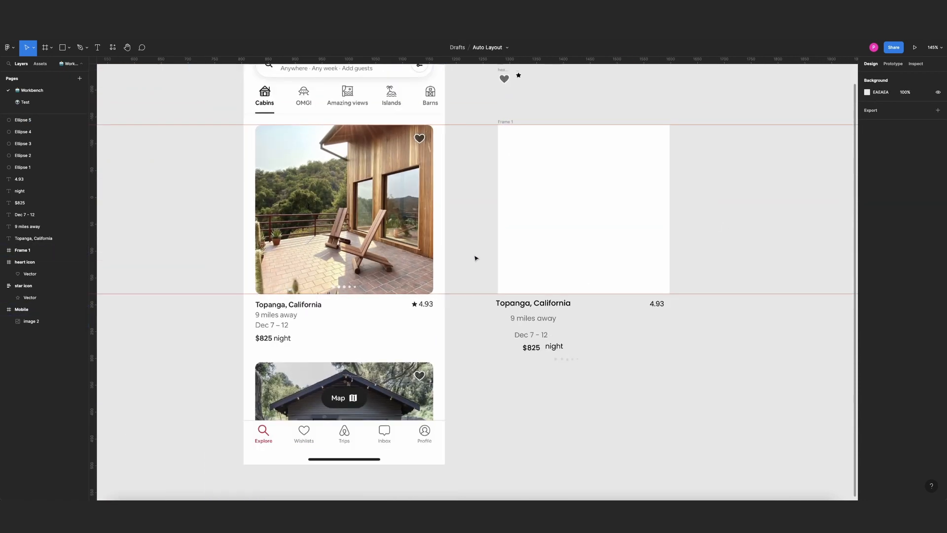
Select all five dot ellipses and wrap them in a horizontal auto-layout row
left_click(583, 209)
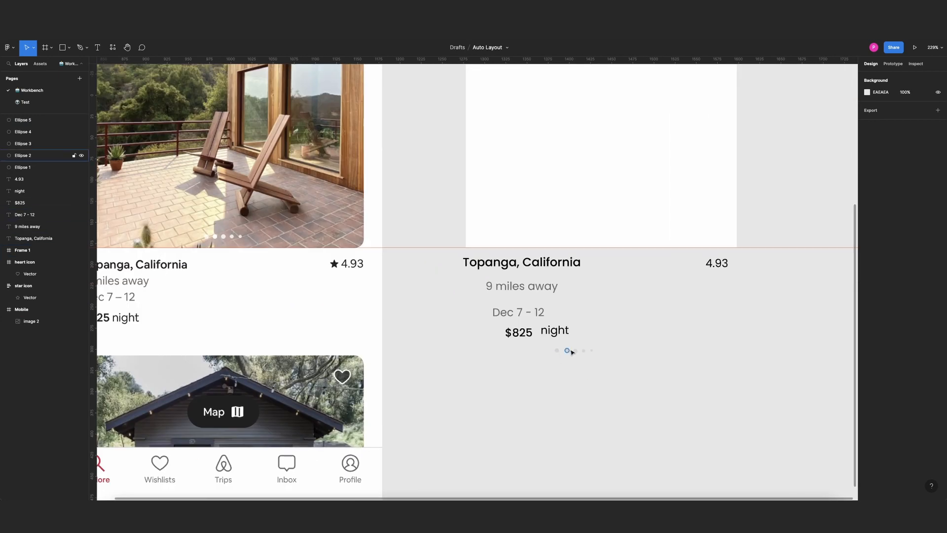
left_click(550, 350)
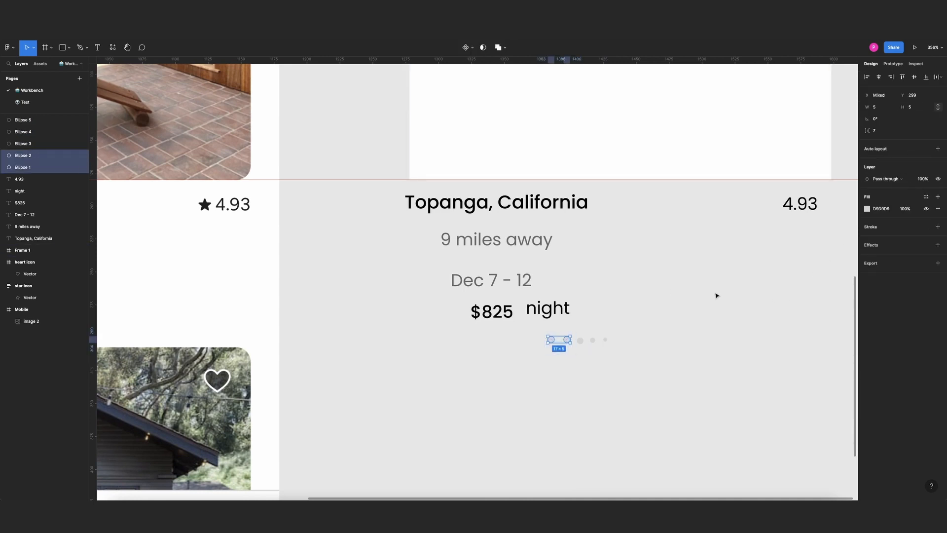
mouse_move(601, 312)
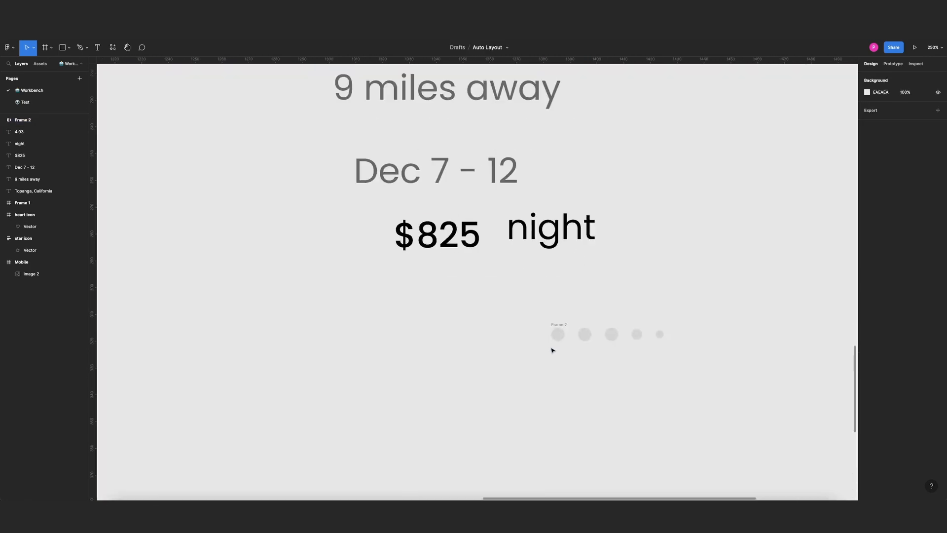
left_click(557, 334)
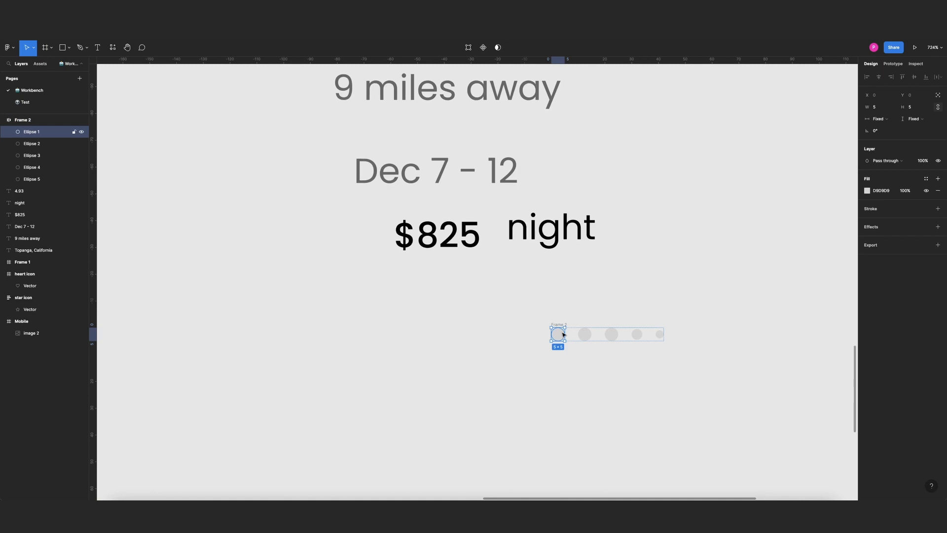
left_click(867, 190)
type("page indicator")
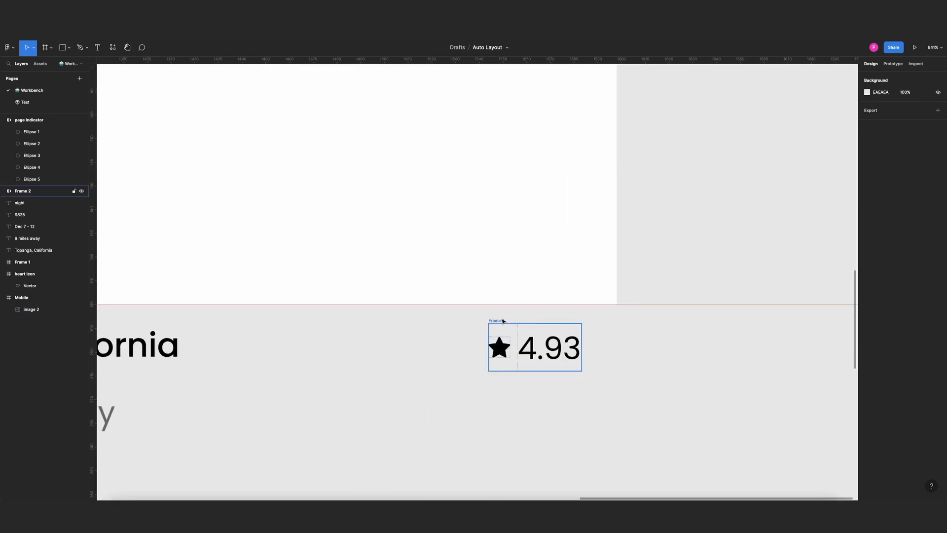
Wrap the star icon and 4.93 rating text into their own auto-layout row
left_click(938, 186)
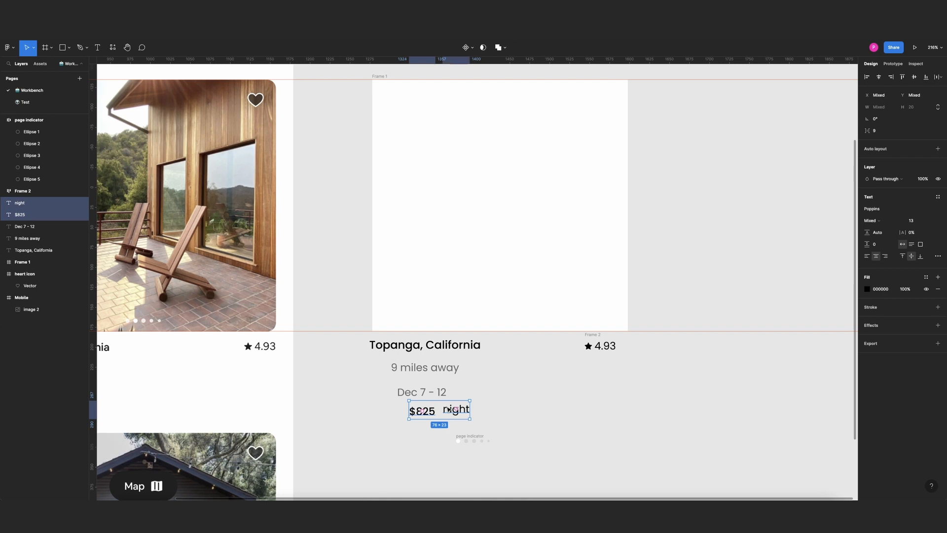
Wrap $825 and 'night' in a row; stack title, distance, dates with spacing 3
key("shift+a")
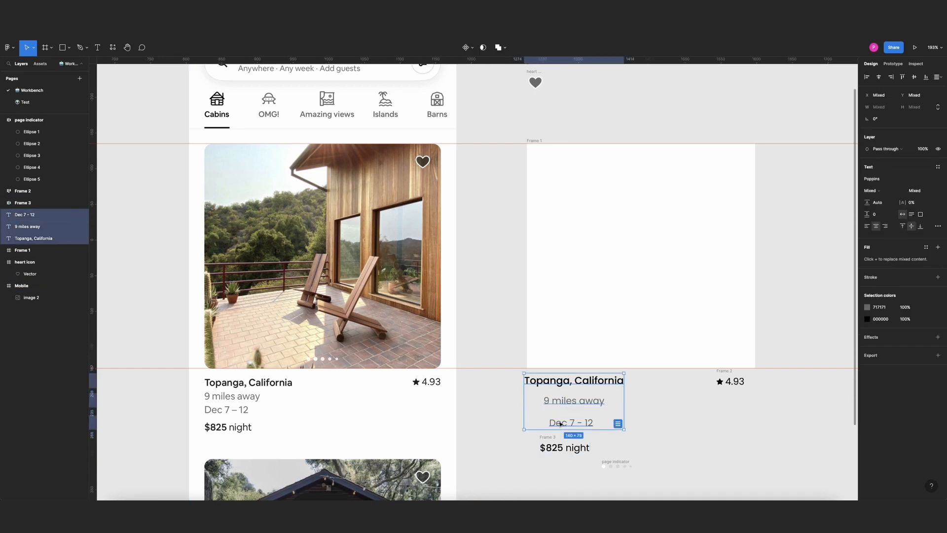
key("shift+a")
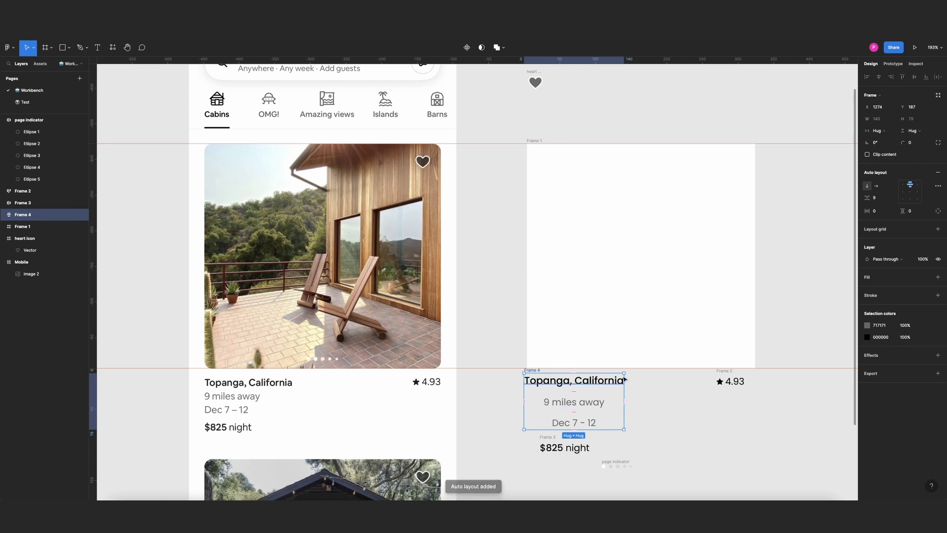
mouse_move(867, 197)
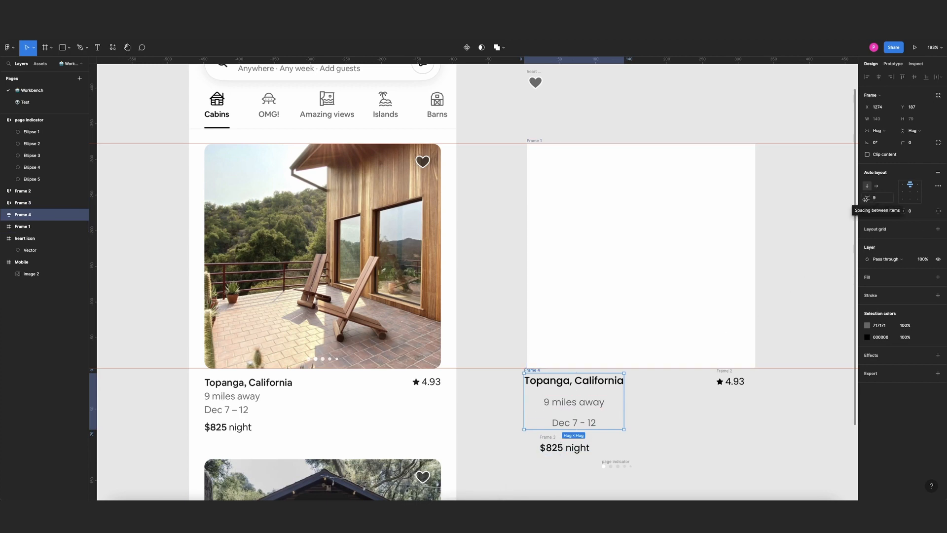
type("3")
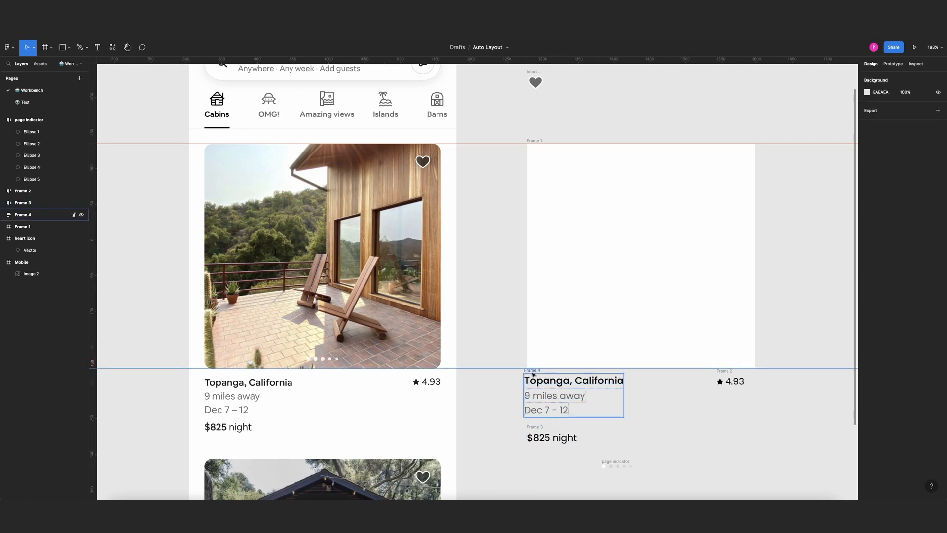
Combine the text stack and price row vertically with spacing 5
left_click(552, 438)
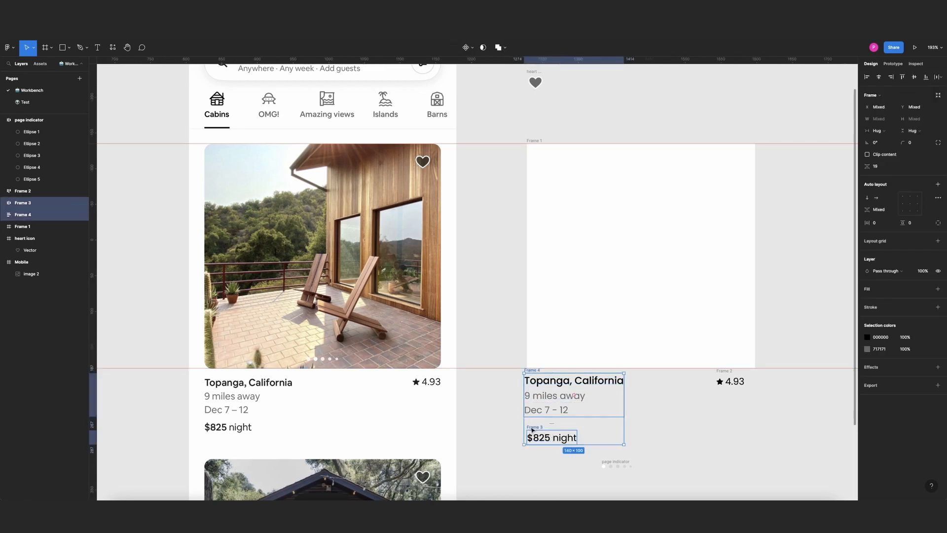
key("Shift+A")
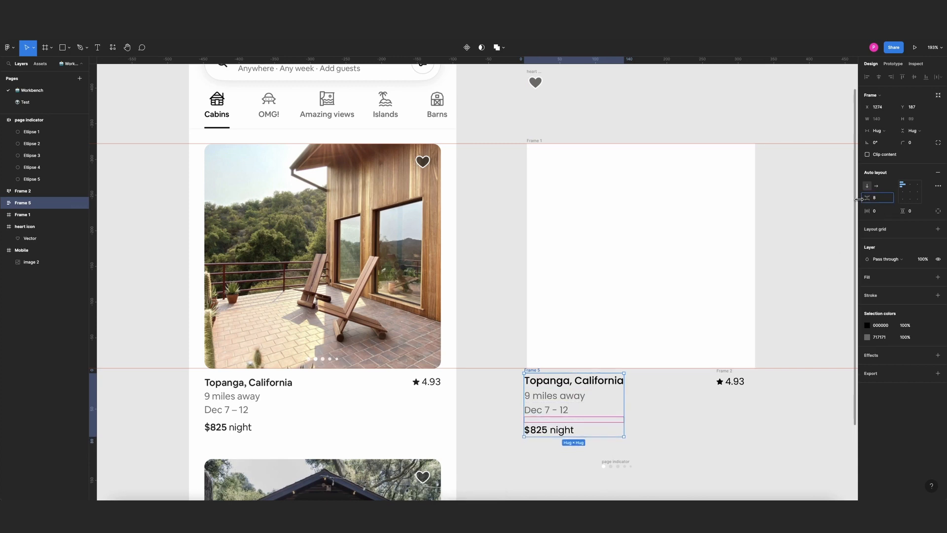
type("5")
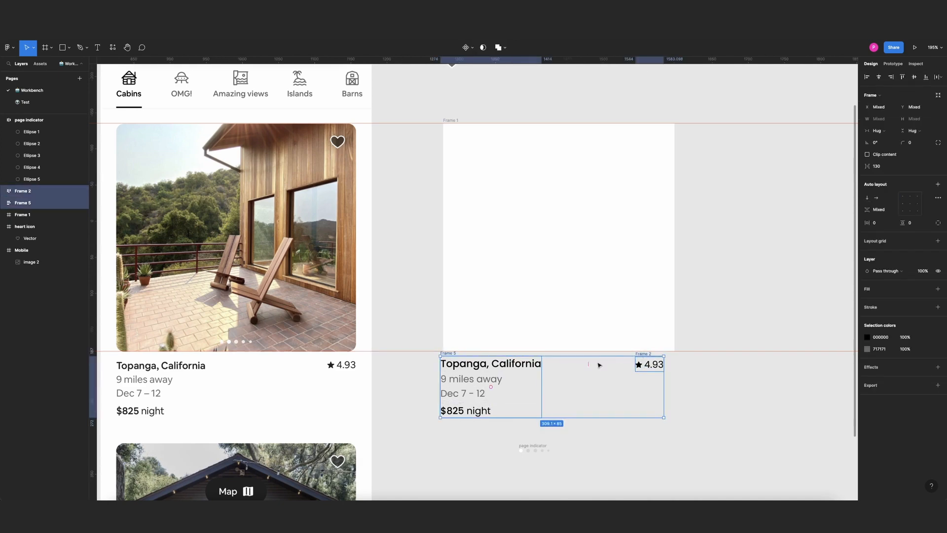
Wrap the text column and rating into one row and resize it to fit the card
key("shift+a")
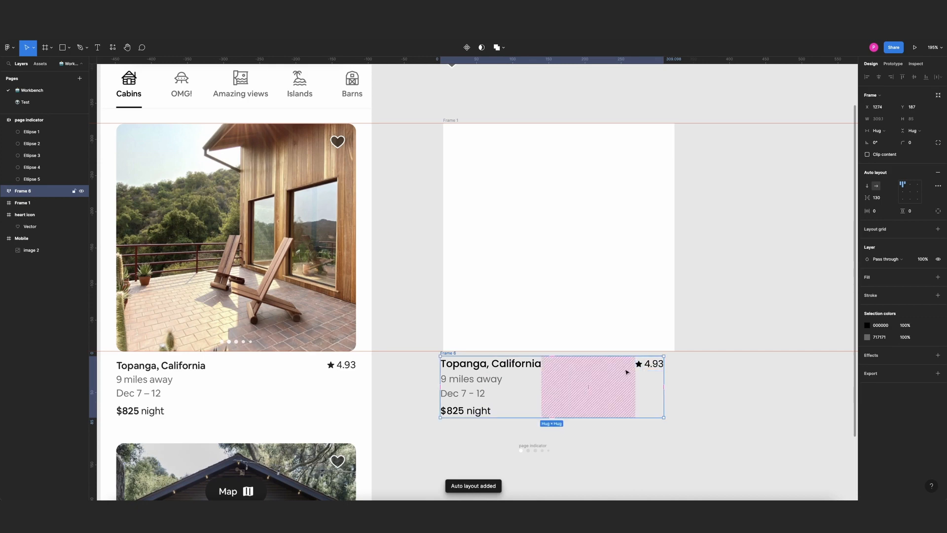
left_click_drag(663, 386, 743, 387)
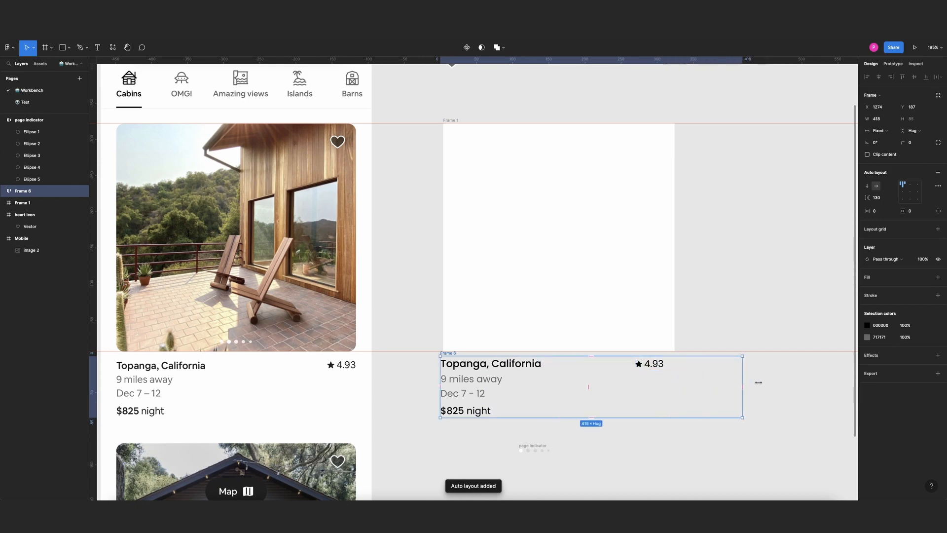
left_click_drag(742, 386, 734, 389)
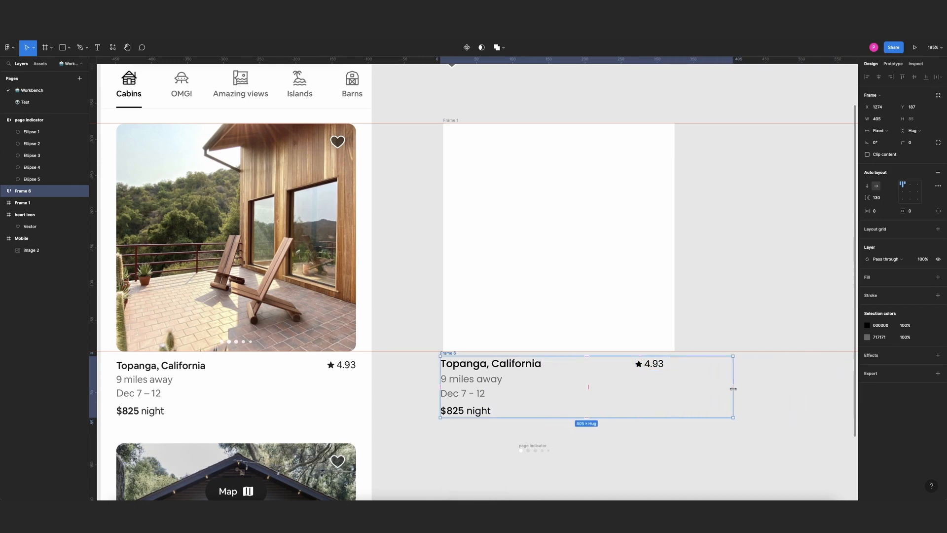
left_click_drag(733, 388, 678, 387)
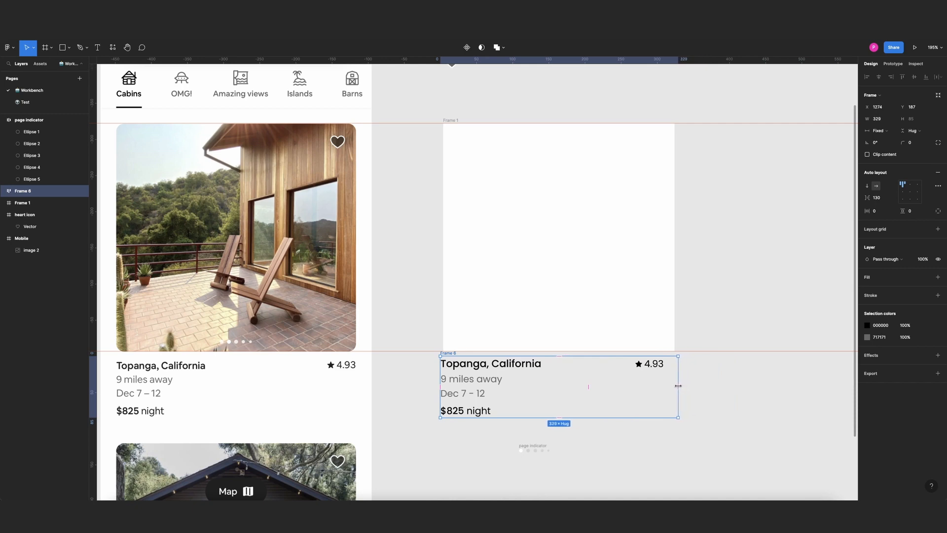
left_click_drag(678, 386, 675, 386)
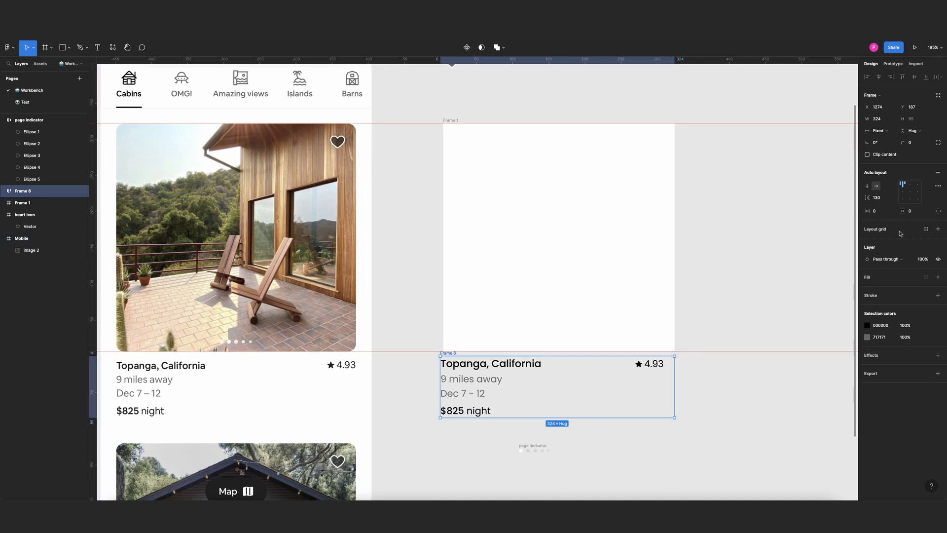
Change the row's spacing mode from Packed to Space between
left_click(939, 185)
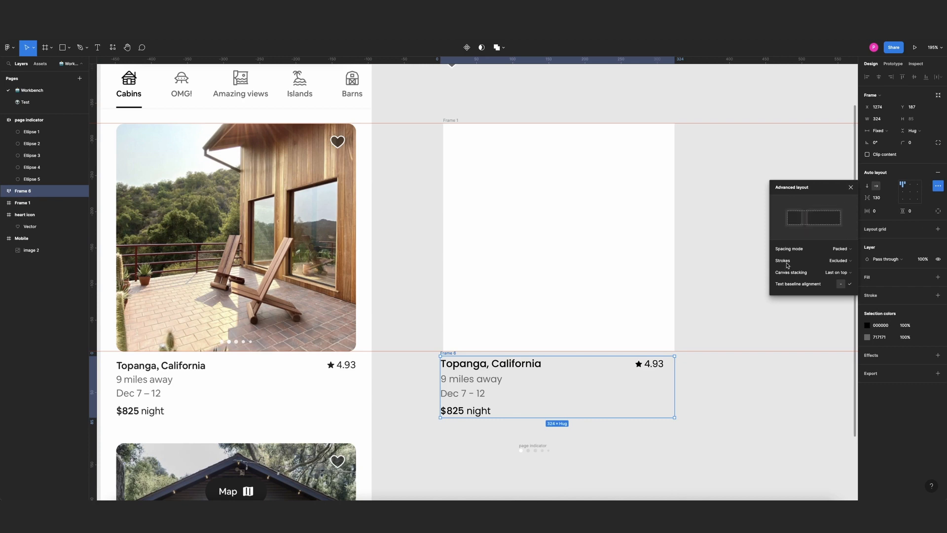
left_click(840, 248)
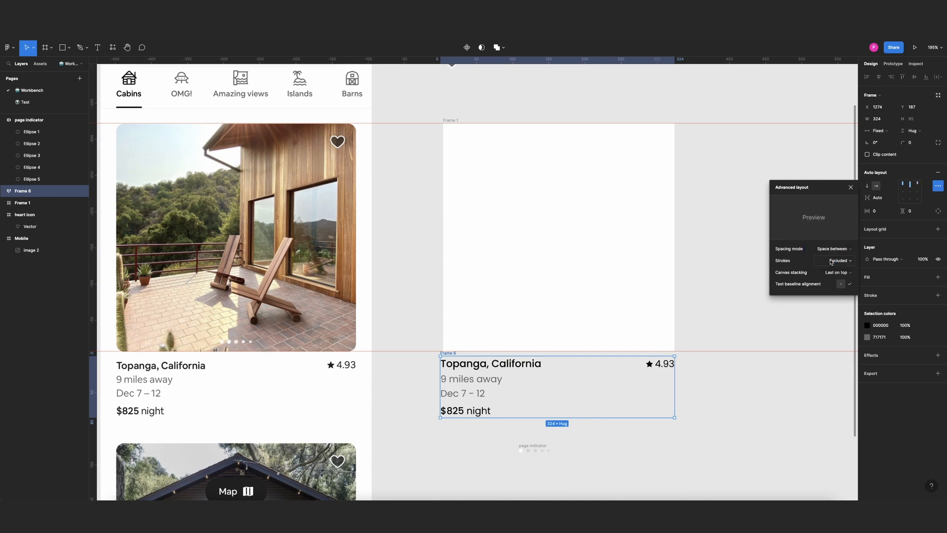
left_click(851, 187)
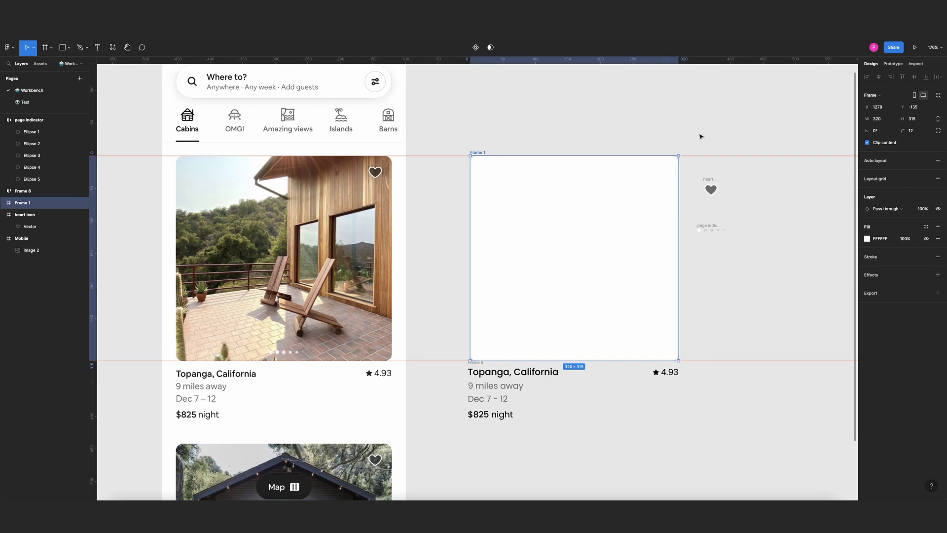
mouse_move(608, 240)
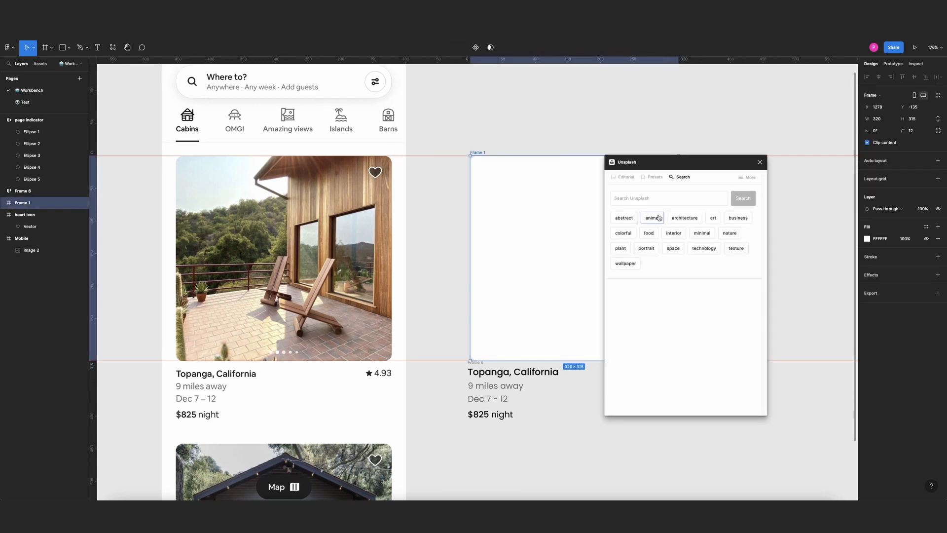
Insert an Unsplash 'house' photo into Frame 1 and move the page indicator inside
type("house")
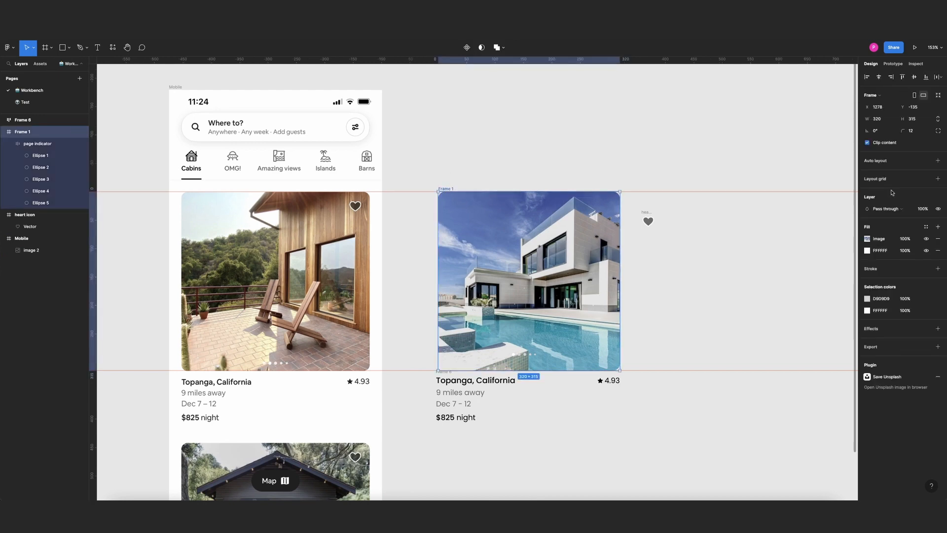
Give Frame 1 auto layout at 320×315, bottom-center alignment and 12 bottom padding
key("shift+a")
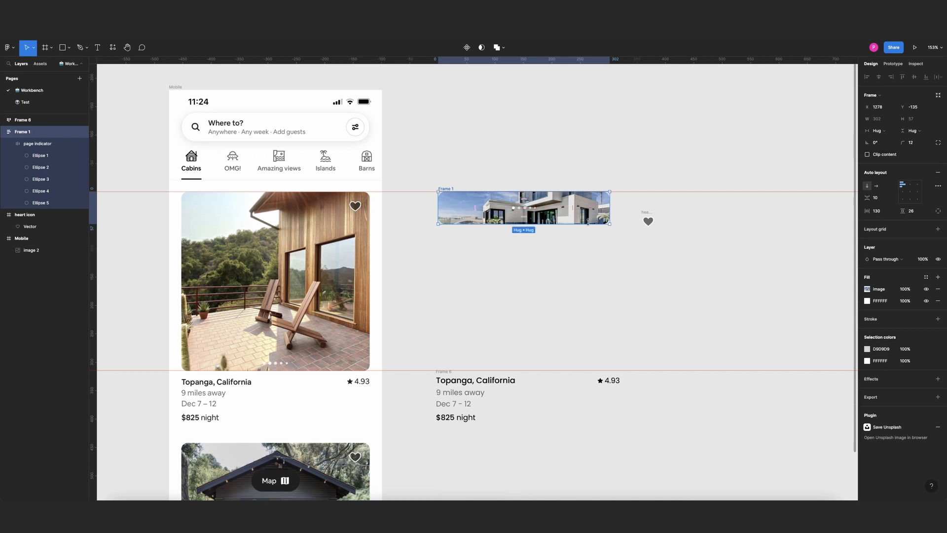
left_click_drag(609, 227, 609, 369)
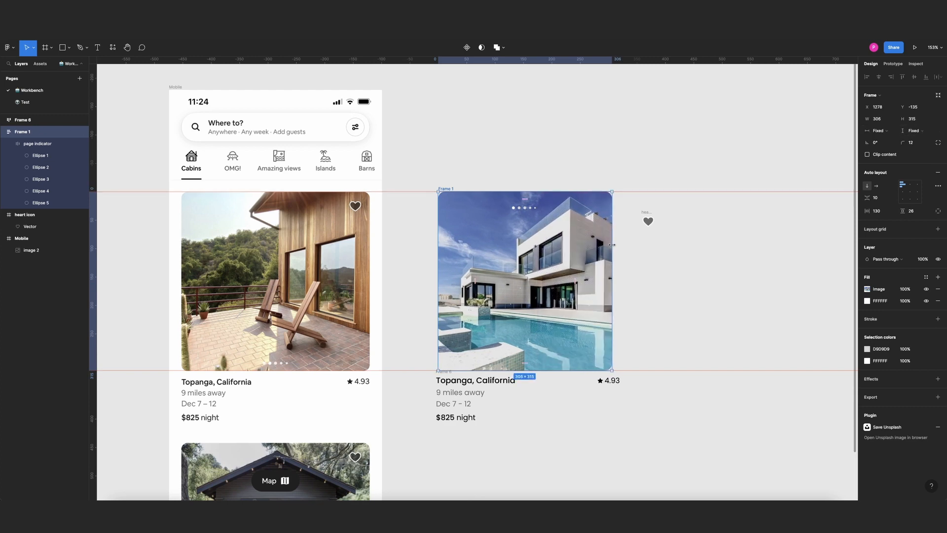
left_click_drag(611, 280, 619, 281)
type("0")
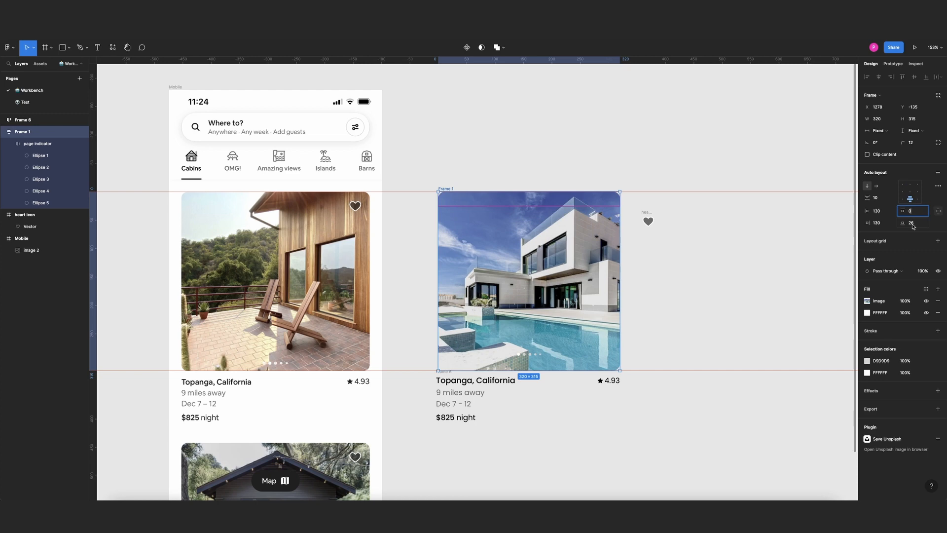
type("16")
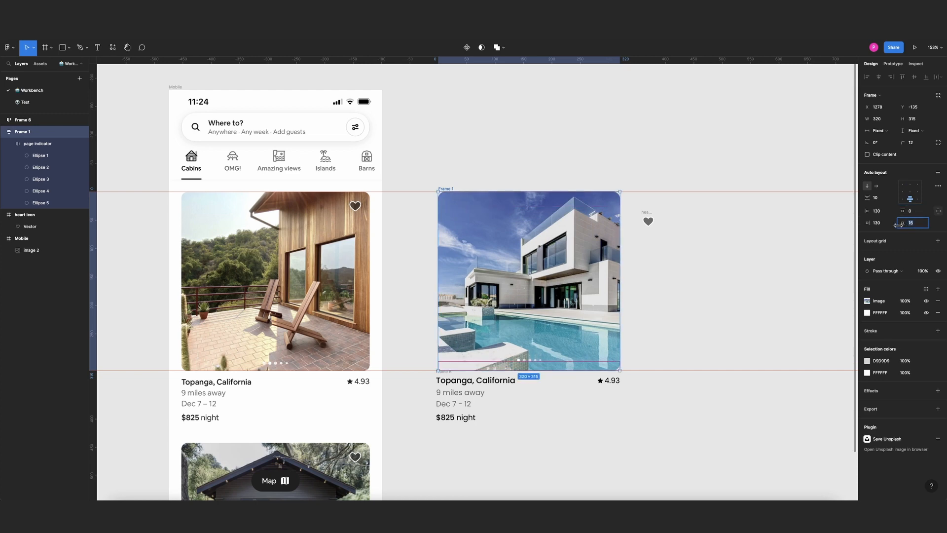
type("12")
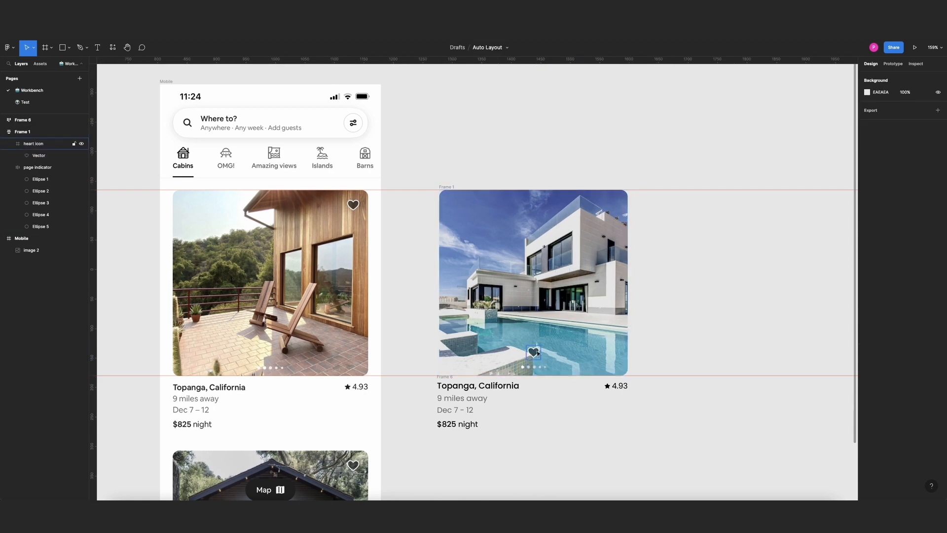
Move the heart icon to the top-right corner of the house photo
left_click(533, 282)
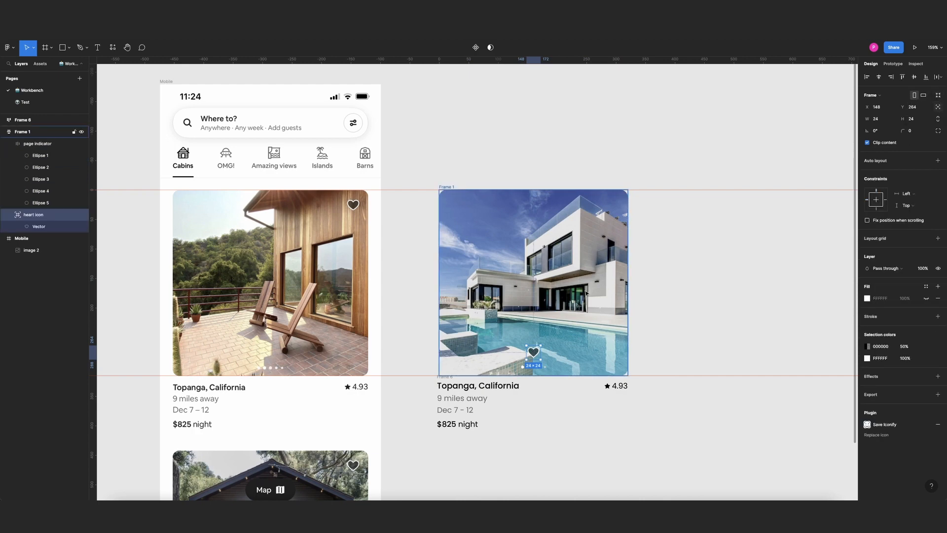
left_click_drag(533, 352, 555, 322)
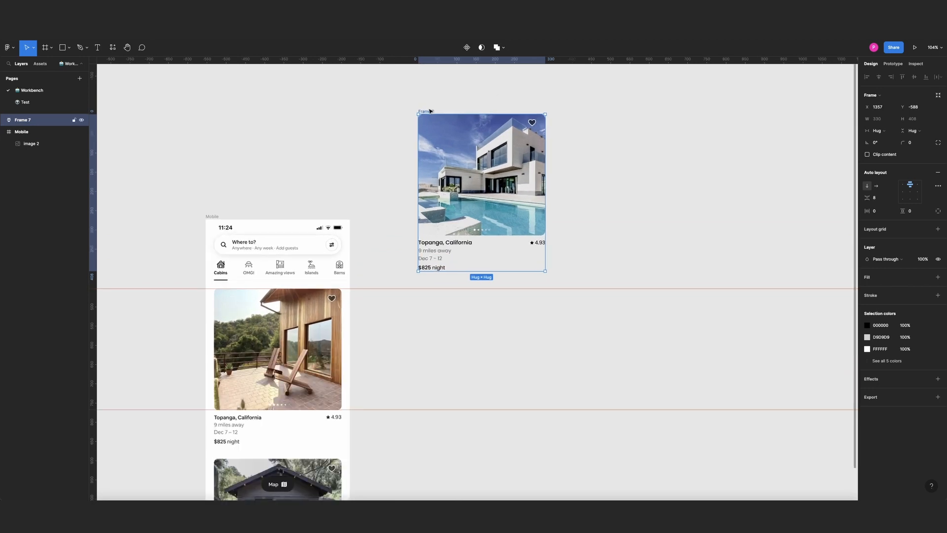
Test-resize the card, then set the house photo width to Fill container
left_click_drag(546, 167, 572, 167)
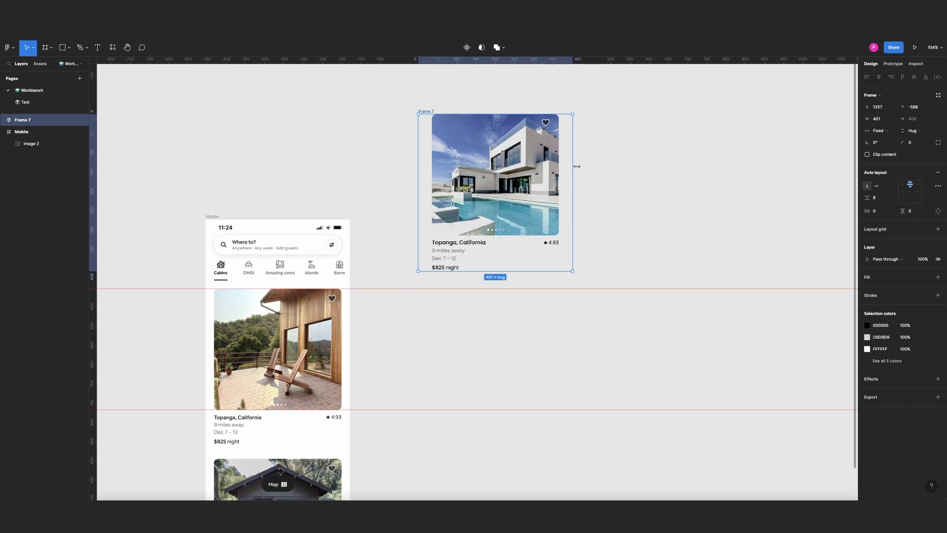
left_click_drag(574, 166, 725, 164)
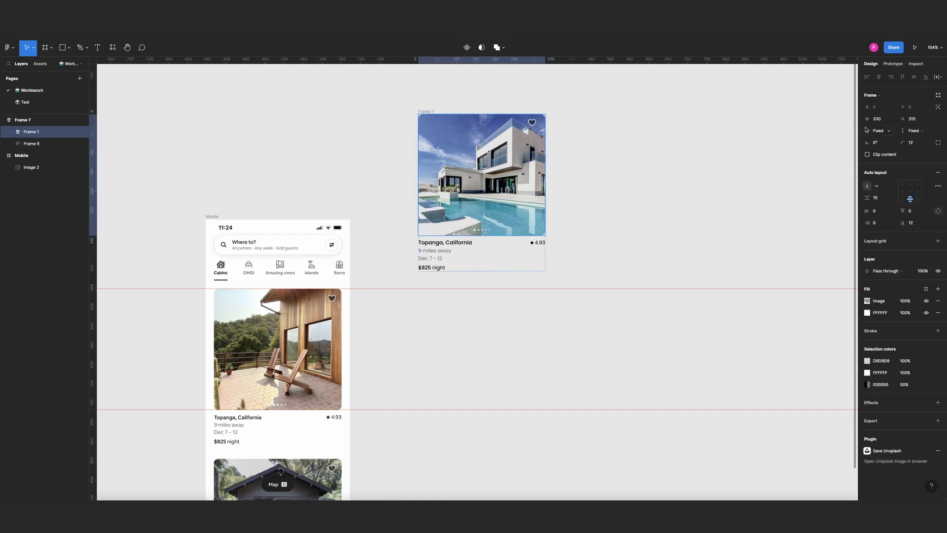
left_click(880, 130)
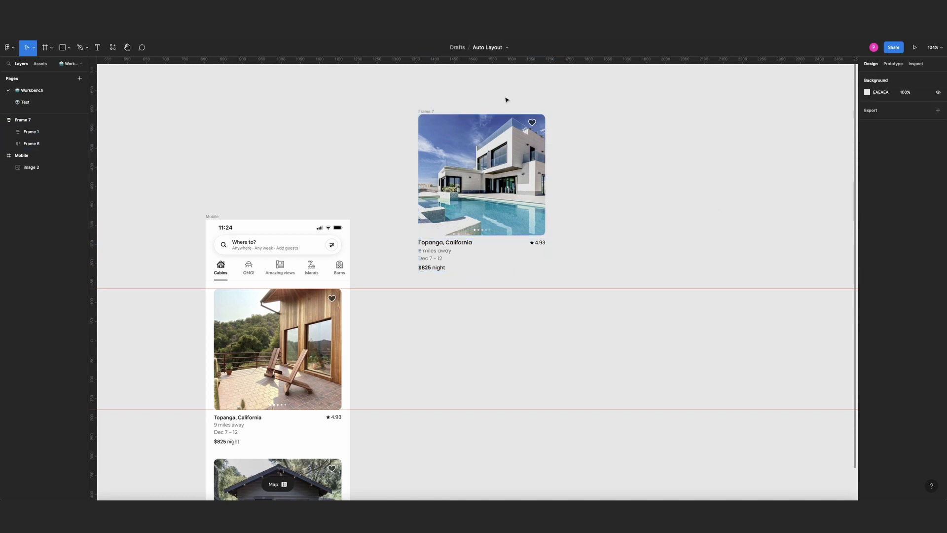
Stretch the listing card wider and taller to check how the photo follows
left_click(482, 175)
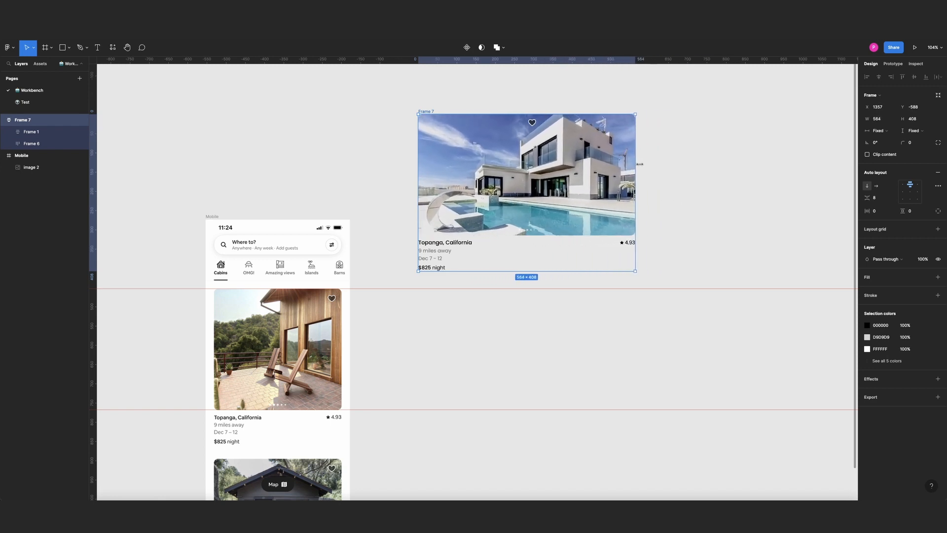
left_click_drag(635, 192, 542, 192)
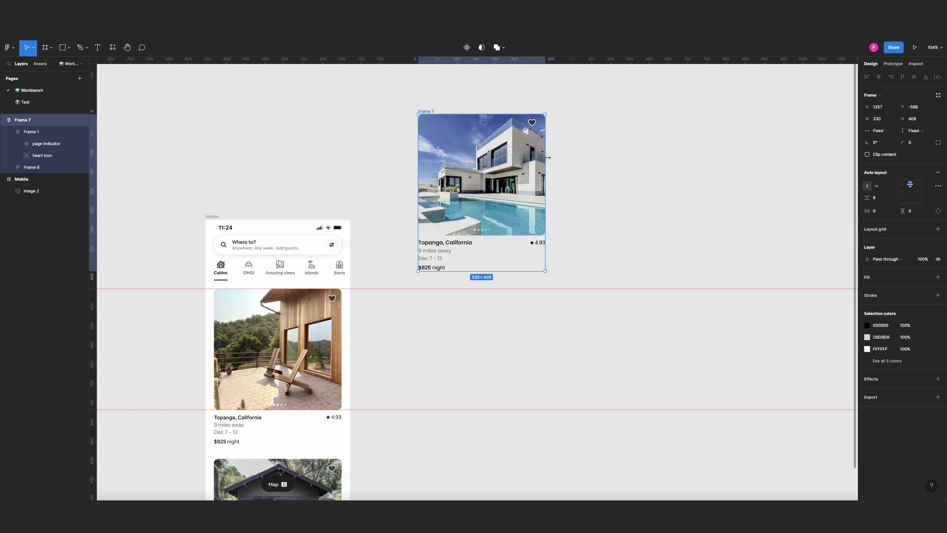
left_click_drag(546, 158, 575, 158)
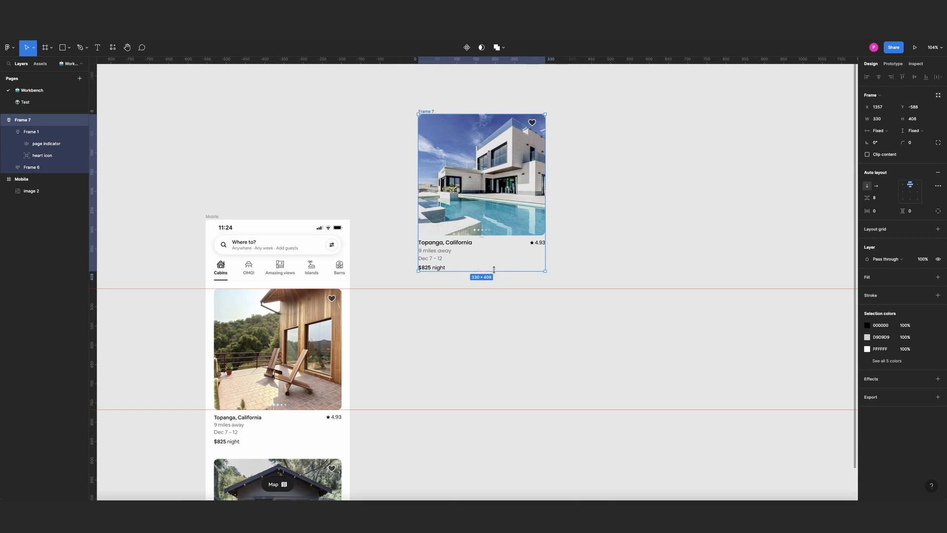
left_click_drag(482, 272, 482, 278)
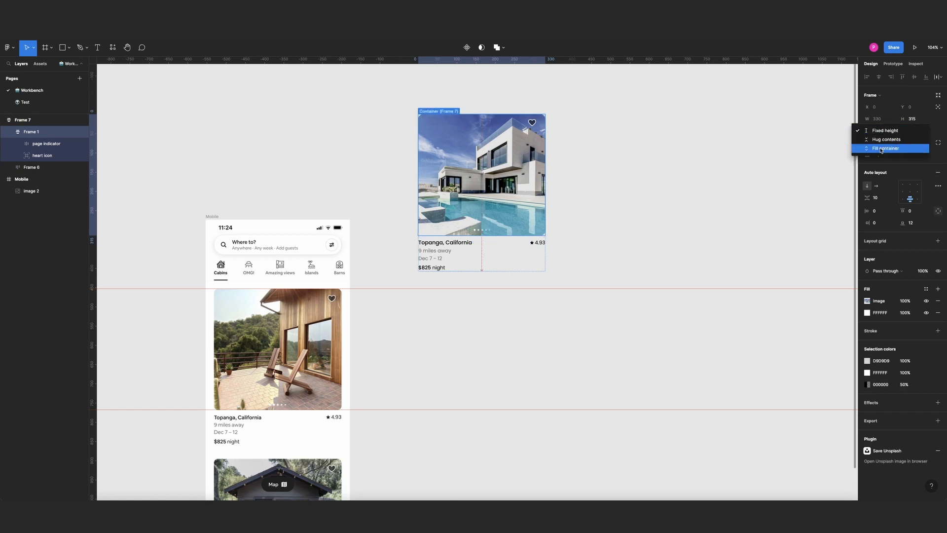
Set the photo height to Fill container and stretch the card taller to confirm
left_click(885, 148)
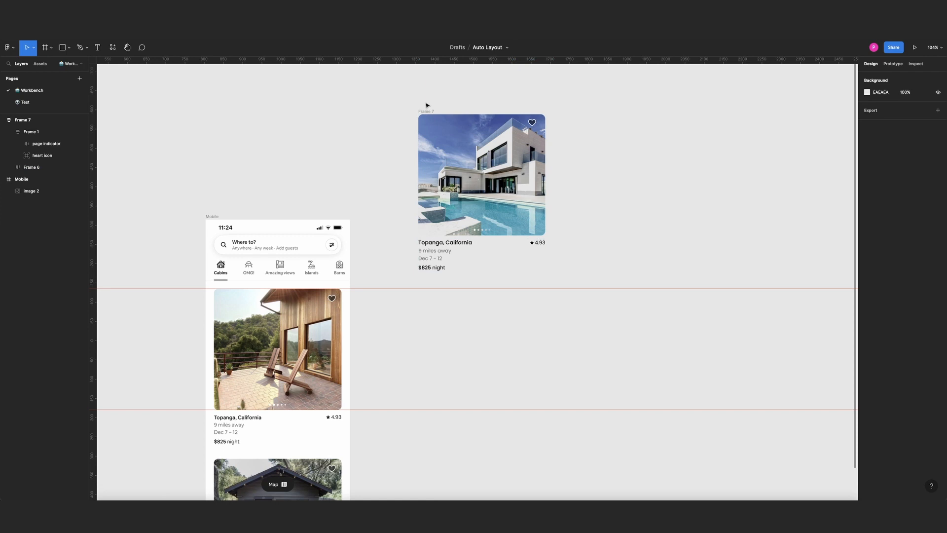
mouse_move(423, 86)
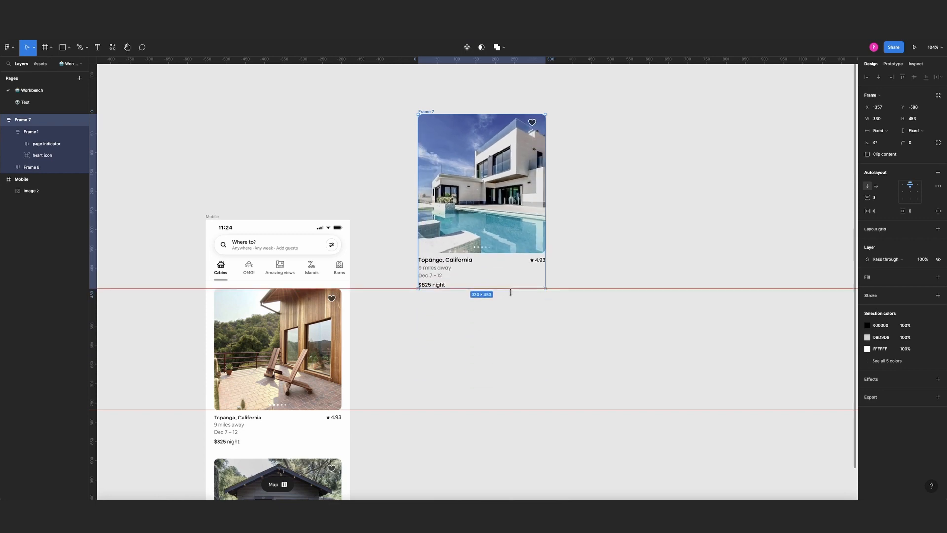
left_click_drag(481, 290, 481, 309)
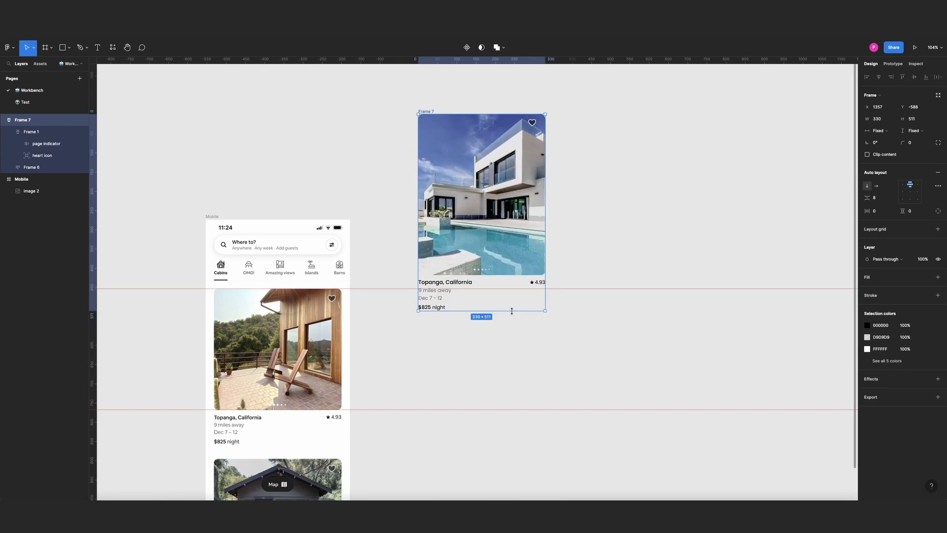